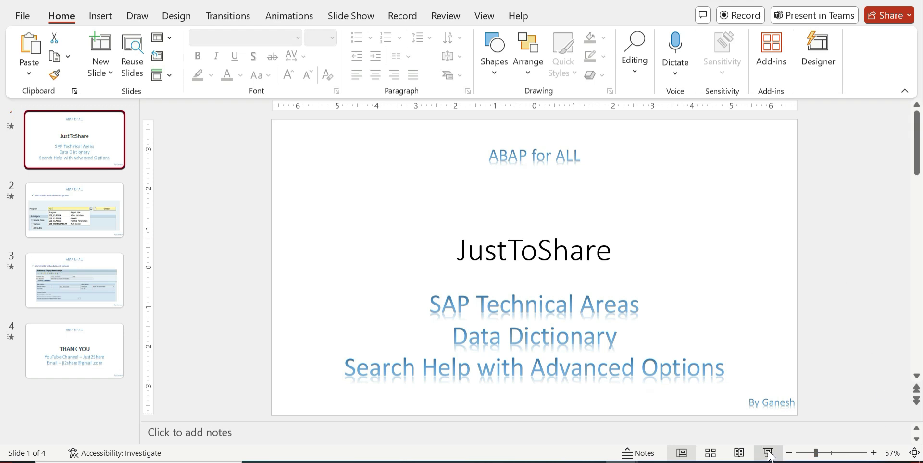
Start the PowerPoint slide show and show slide 2 on ZJI program autosuggest.
click(768, 454)
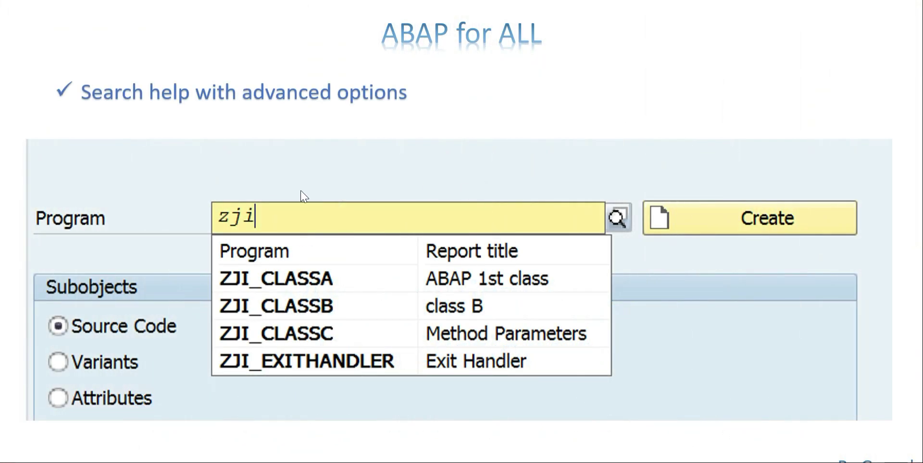
mouse_move(378, 289)
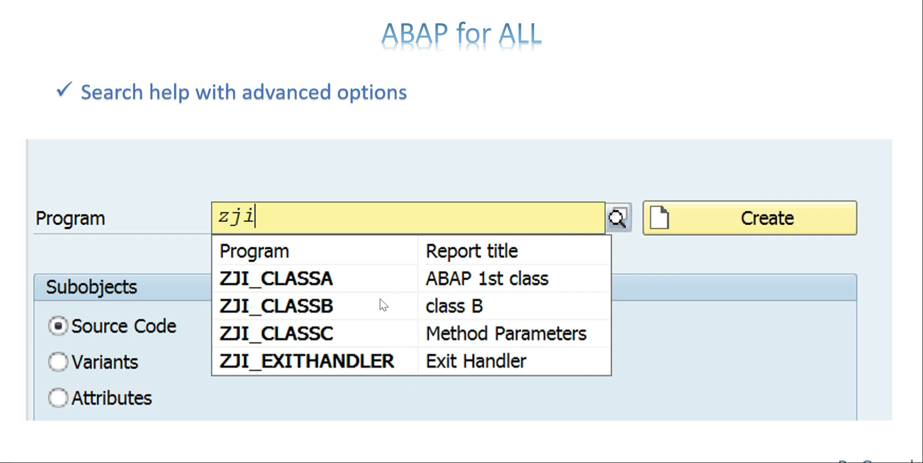
mouse_move(357, 290)
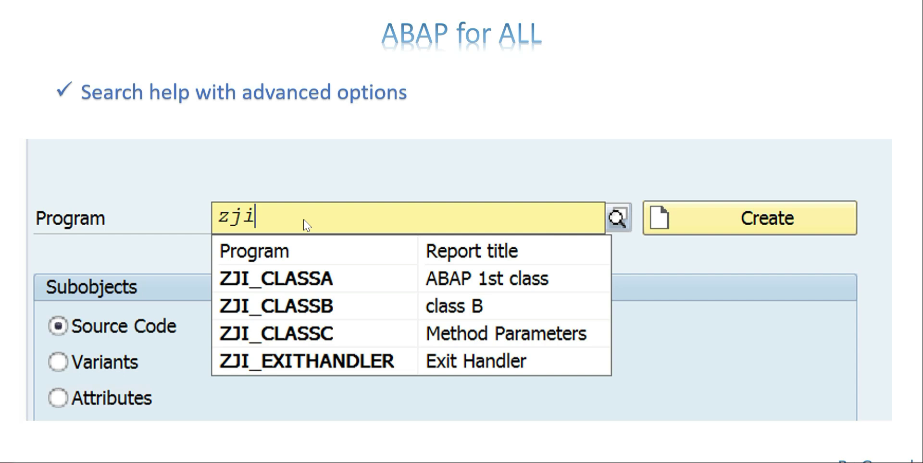
mouse_move(427, 217)
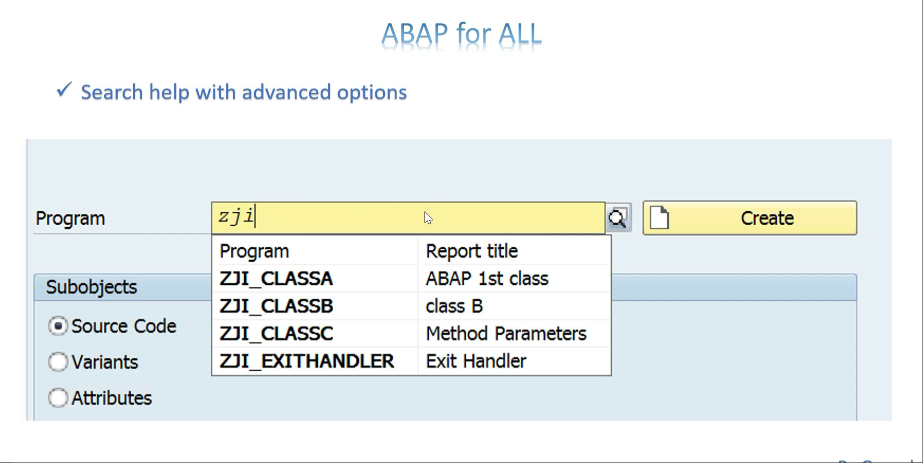
mouse_move(418, 232)
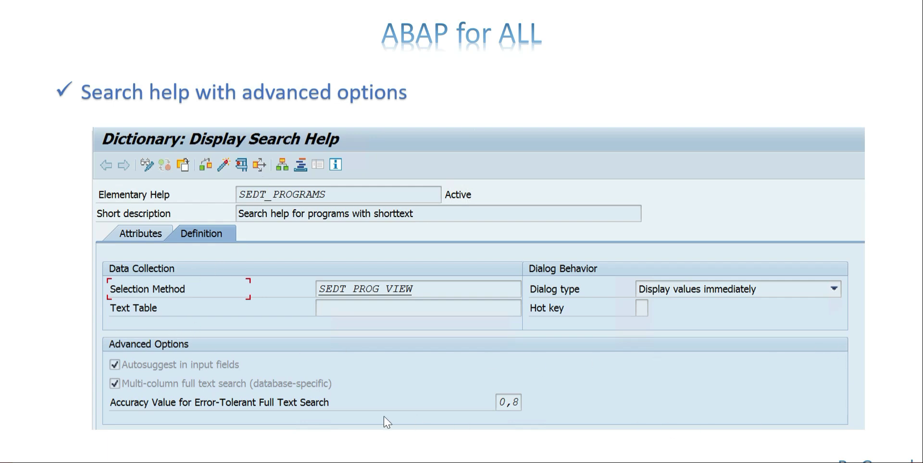
mouse_move(407, 395)
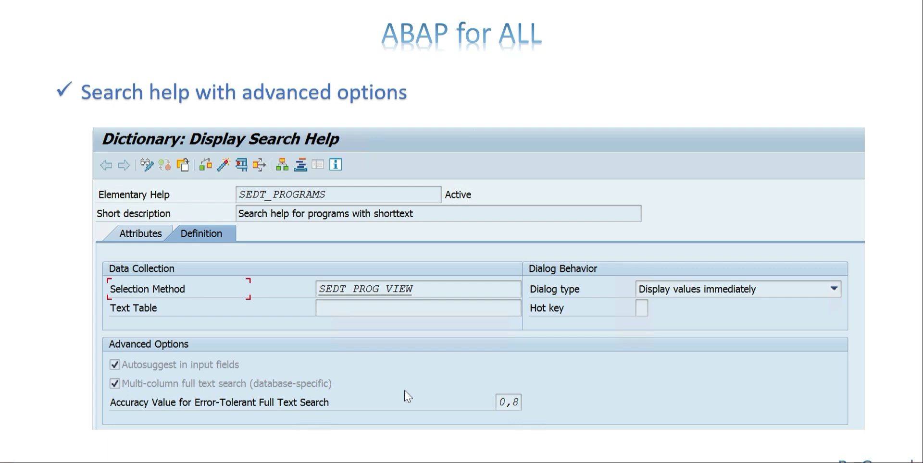
mouse_move(62, 364)
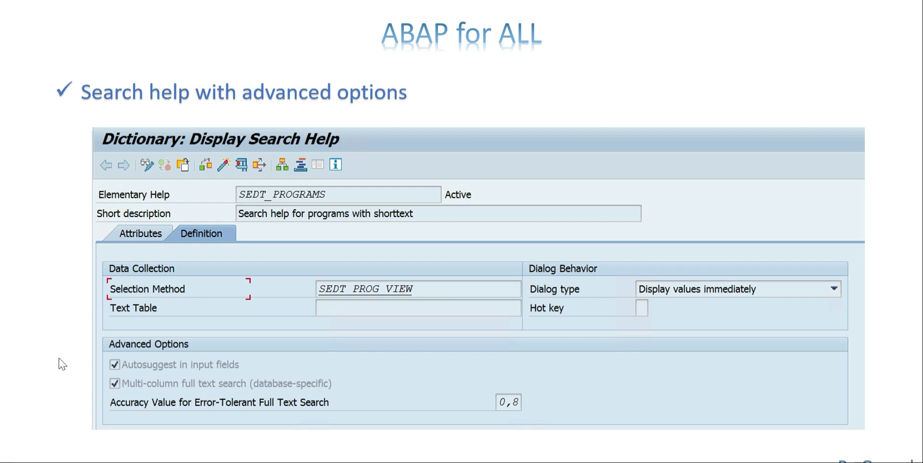
mouse_move(131, 346)
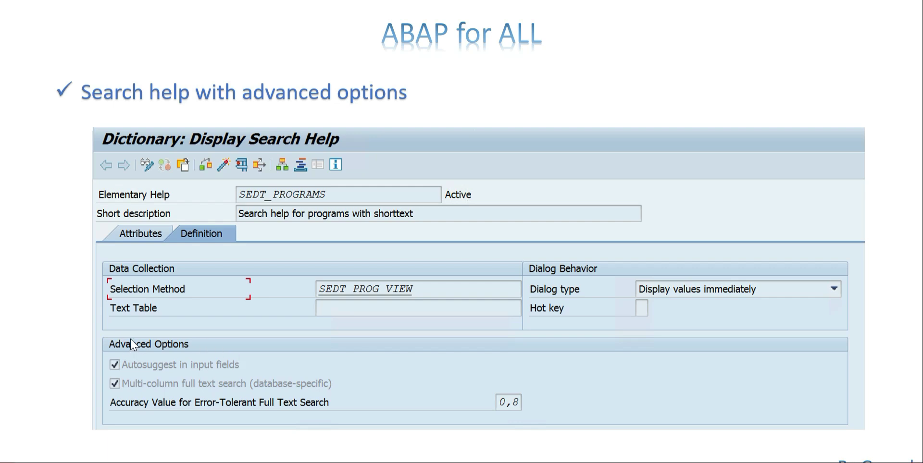
mouse_move(127, 370)
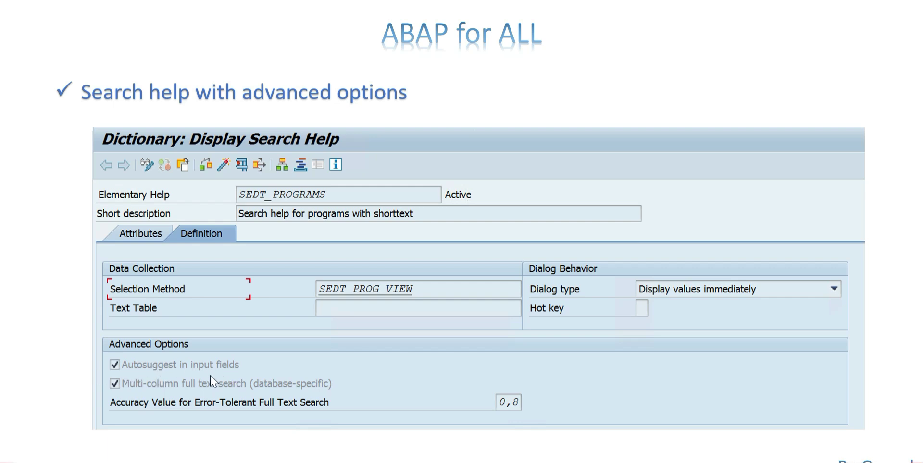
mouse_move(167, 398)
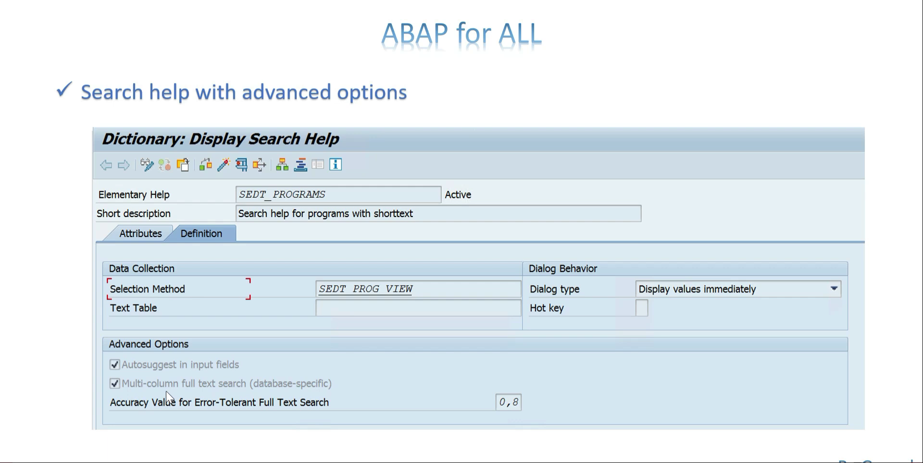
mouse_move(231, 395)
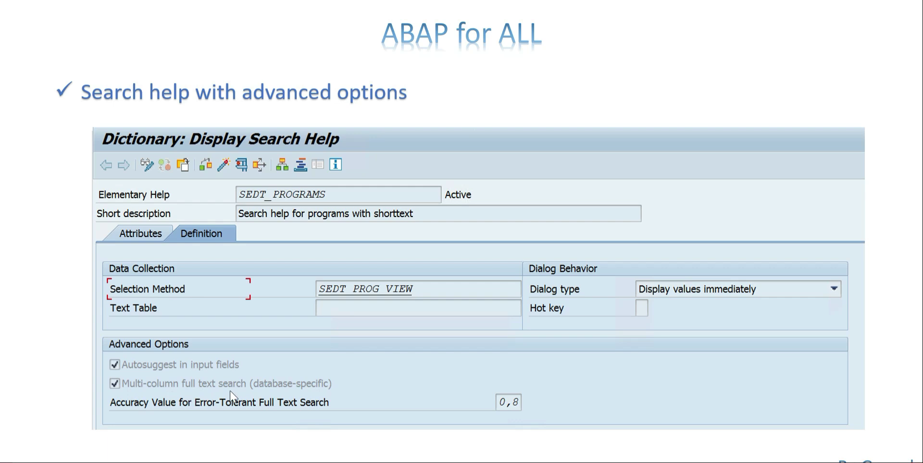
mouse_move(331, 393)
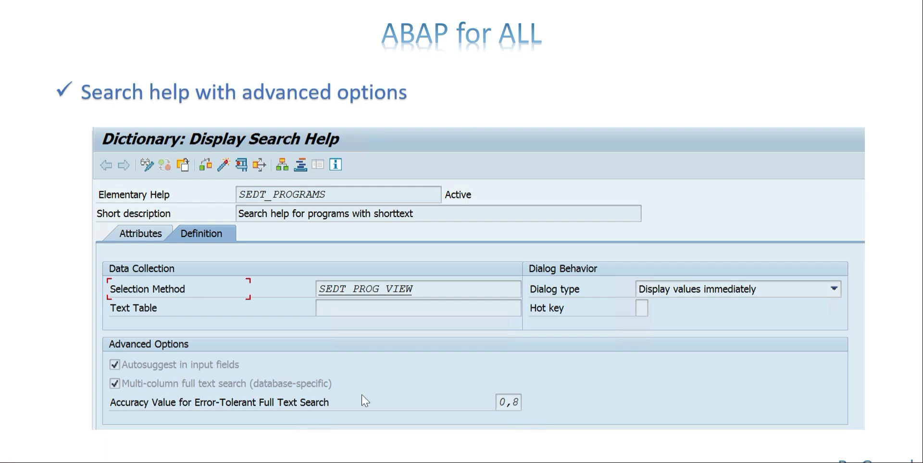
mouse_move(499, 419)
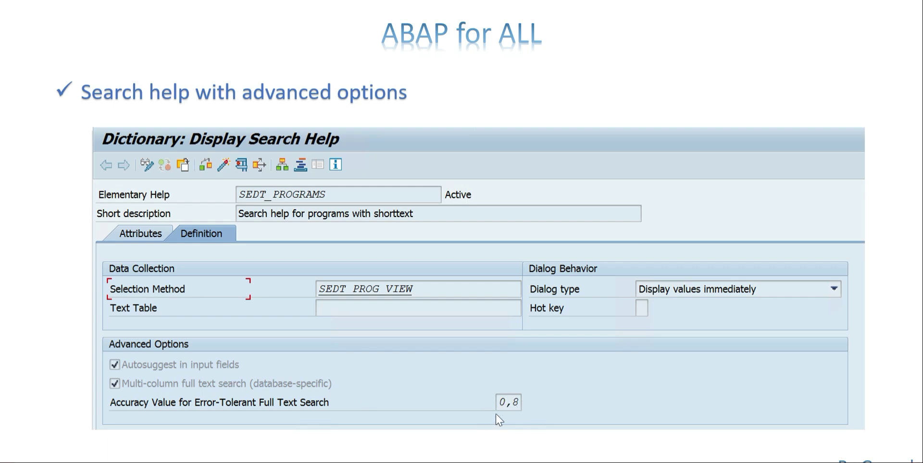
mouse_move(509, 392)
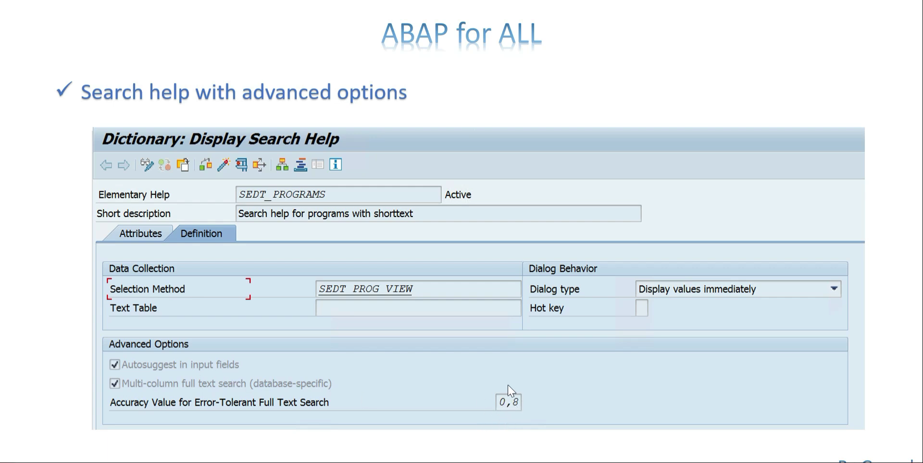
mouse_move(564, 393)
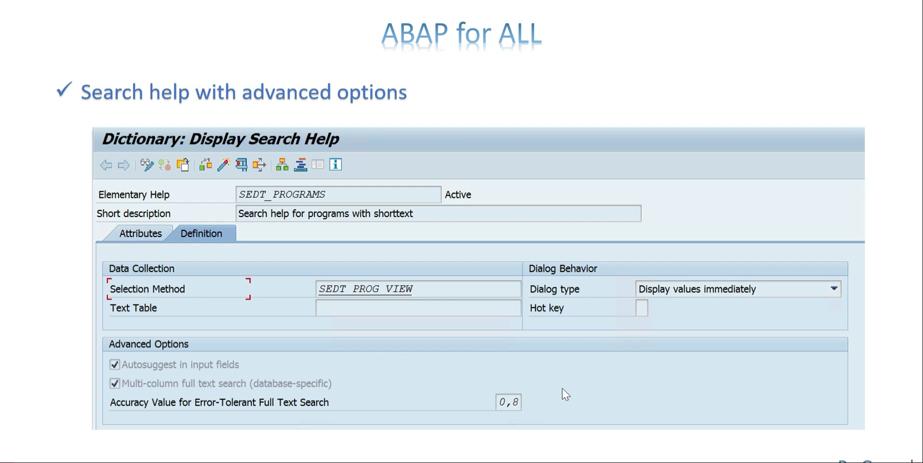
mouse_move(553, 386)
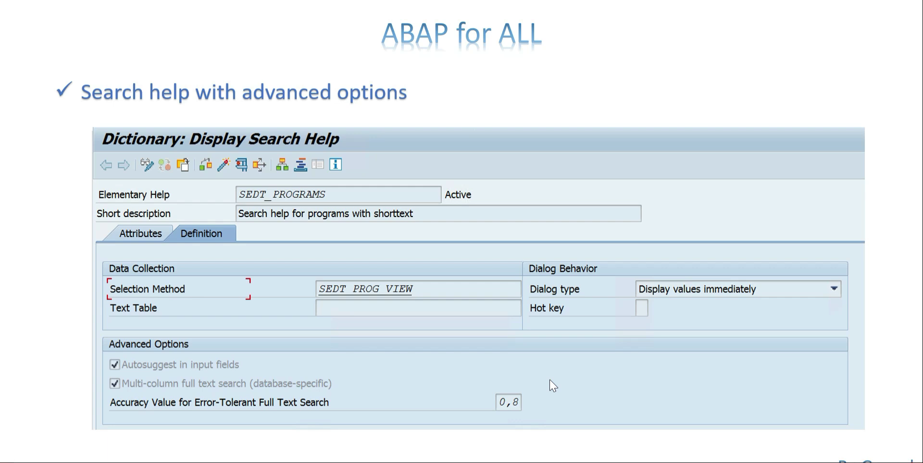
mouse_move(429, 357)
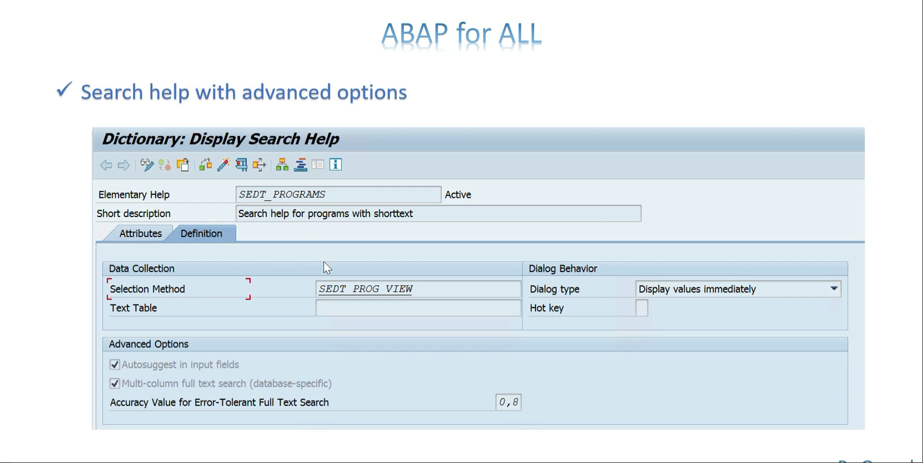
mouse_move(329, 276)
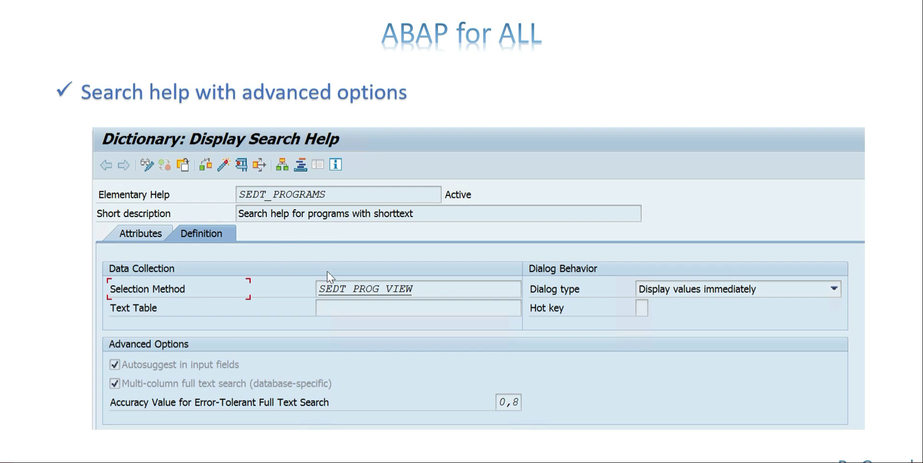
mouse_move(564, 91)
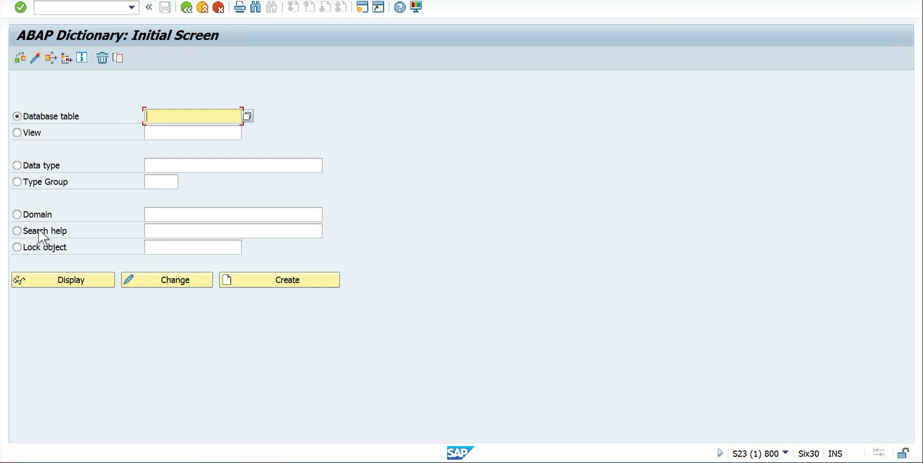
In SE11, create elementary search help ZJI_MATTEXT described 'Mat text' with selection method MAKT.
click(17, 231)
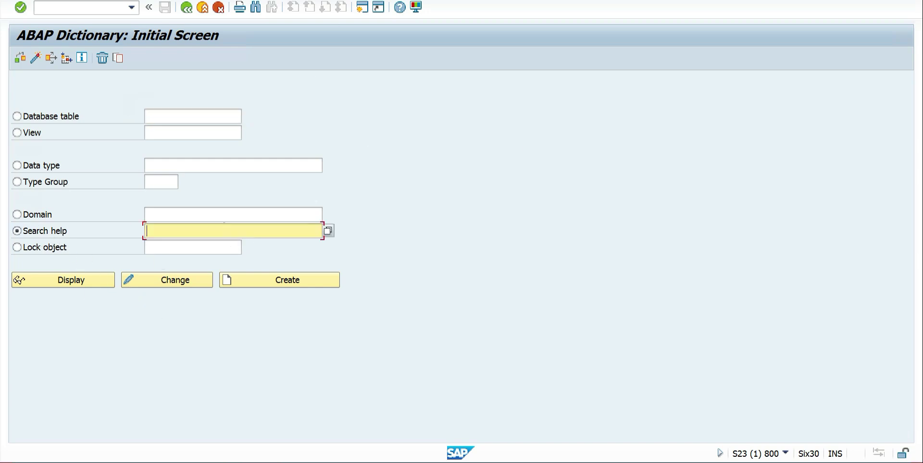
text(zji_)
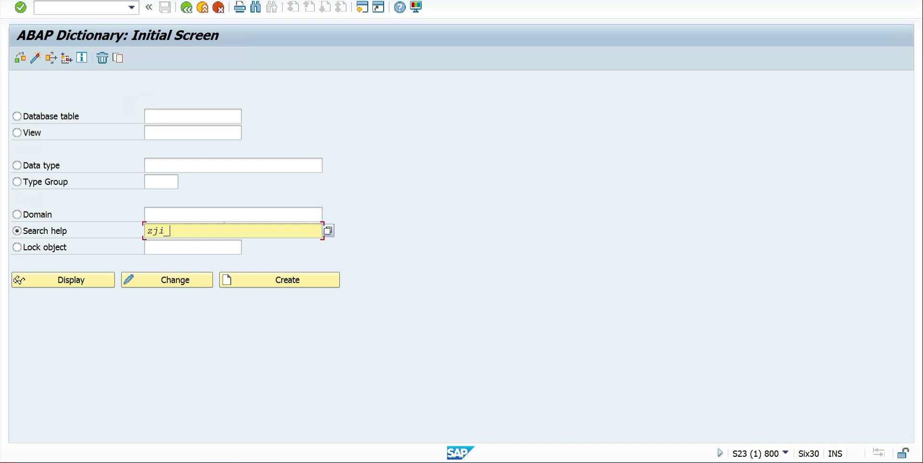
text(mattext)
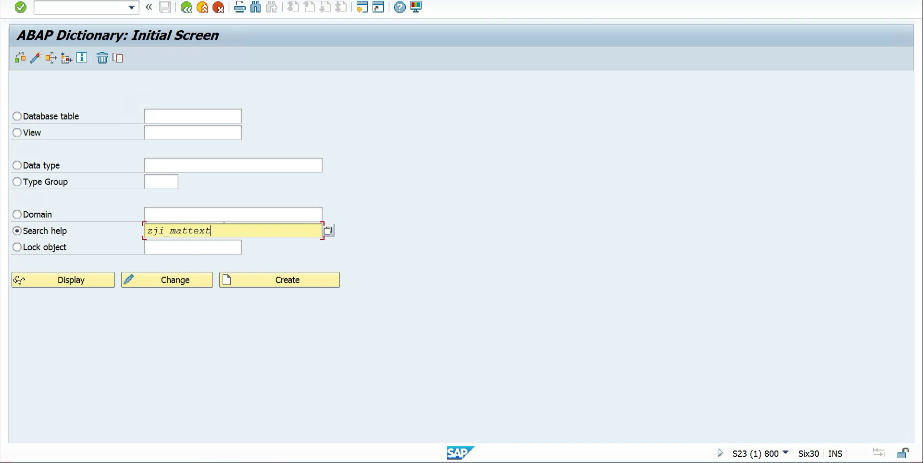
click(278, 280)
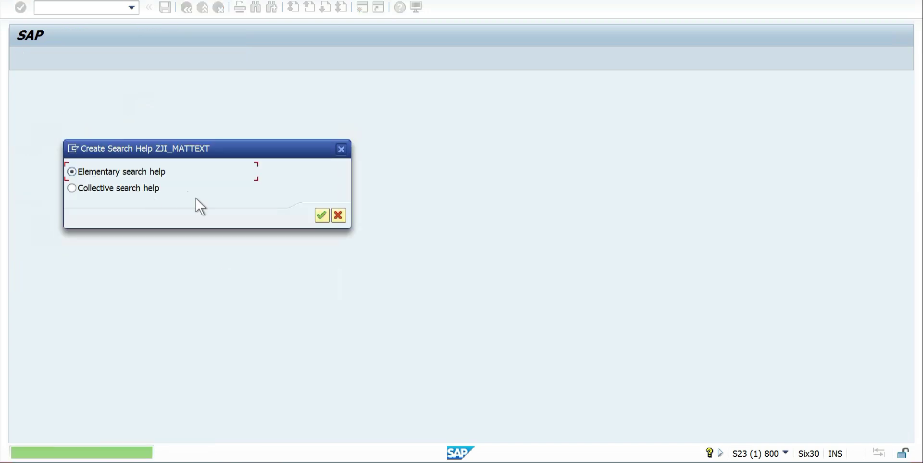
click(322, 215)
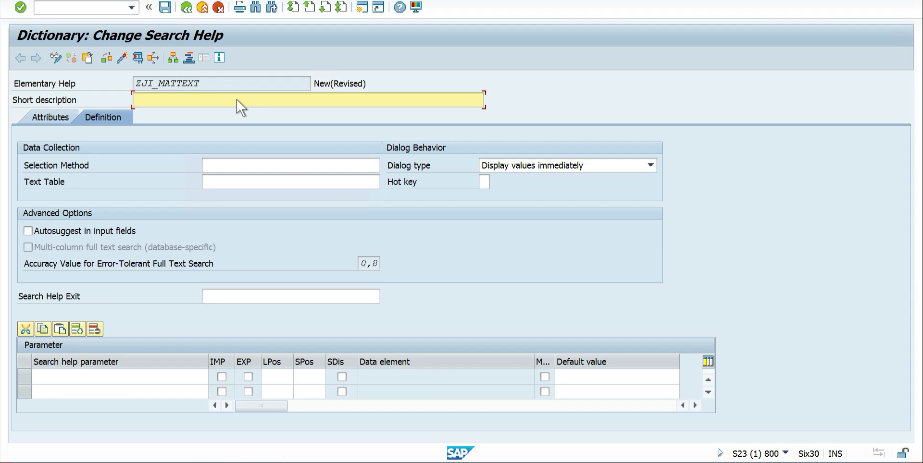
text(Mat text)
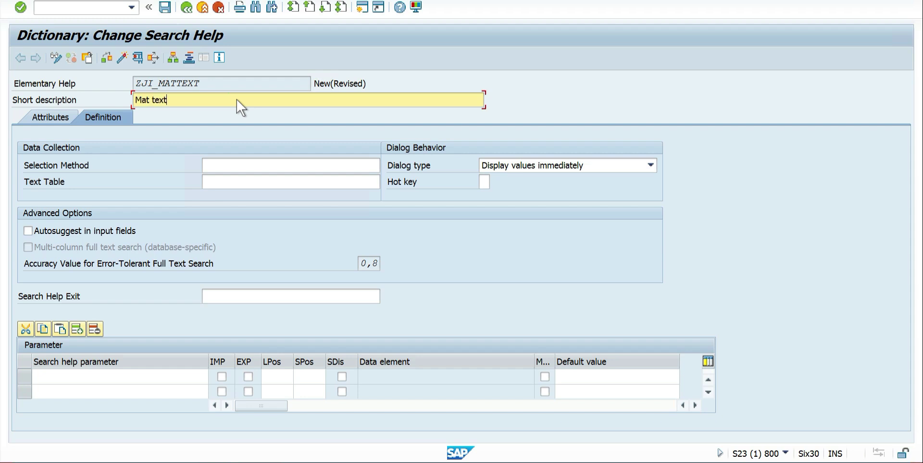
text(makt)
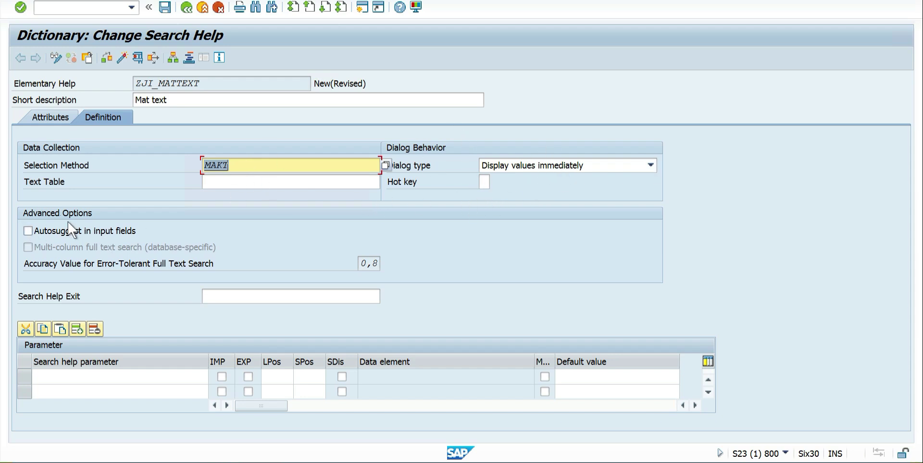
mouse_move(202, 388)
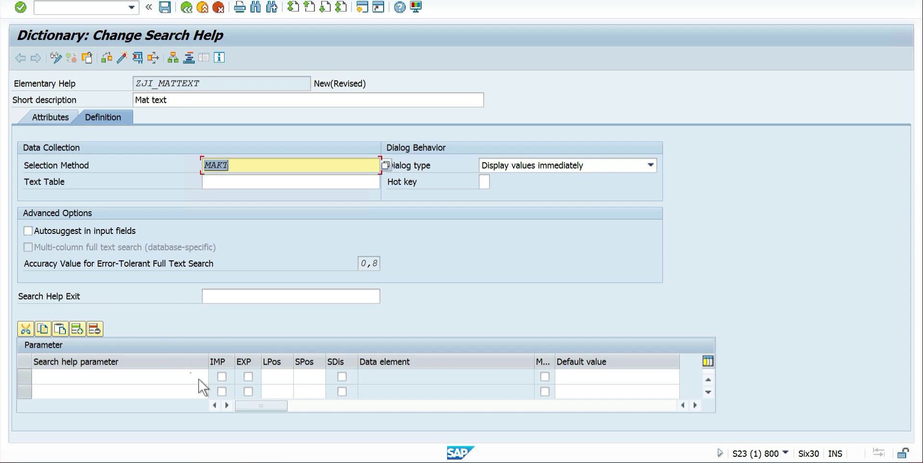
Add parameters MATNR and MAKTX to ZJI_MATTEXT and save it as a local object.
click(118, 377)
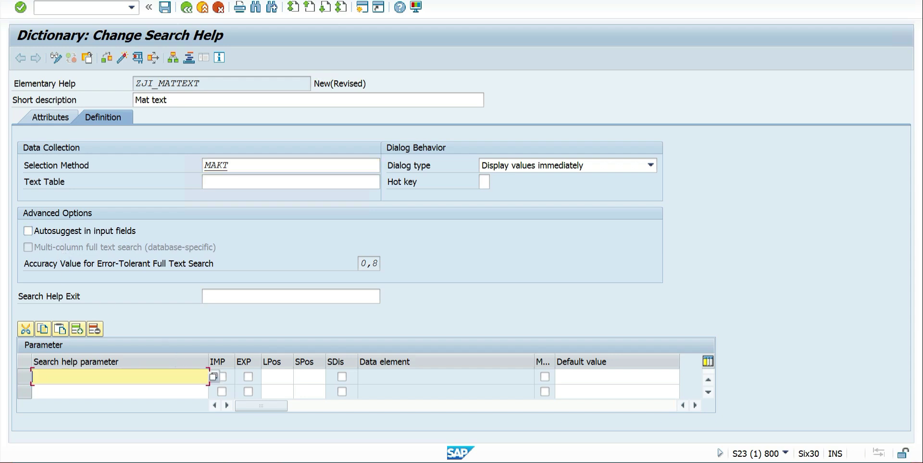
text(matnr)
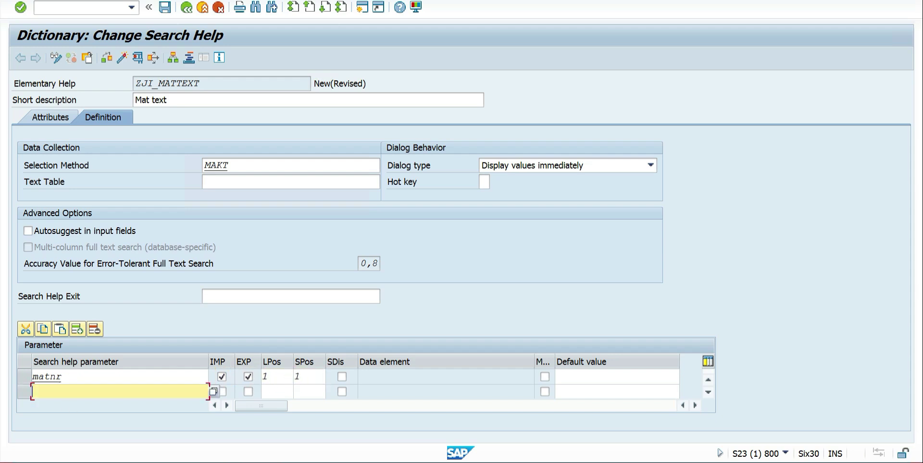
text(maktx)
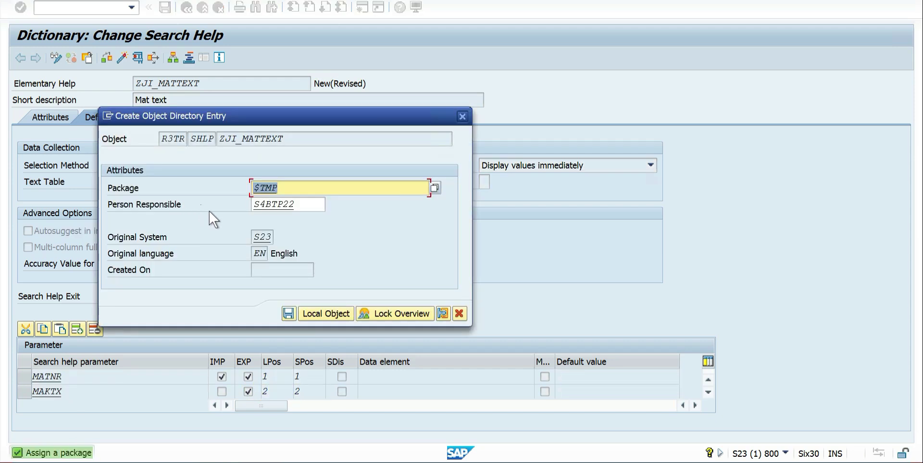
click(326, 314)
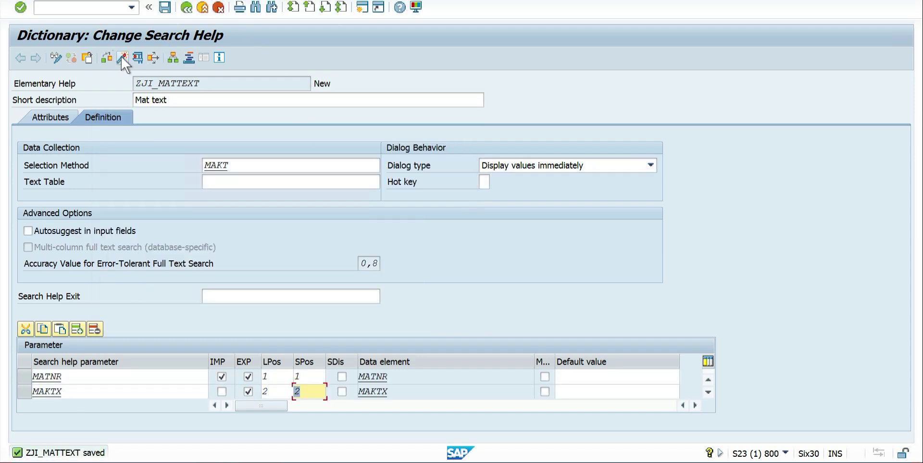
Open the ABAP editor in a new session with /o.
click(121, 58)
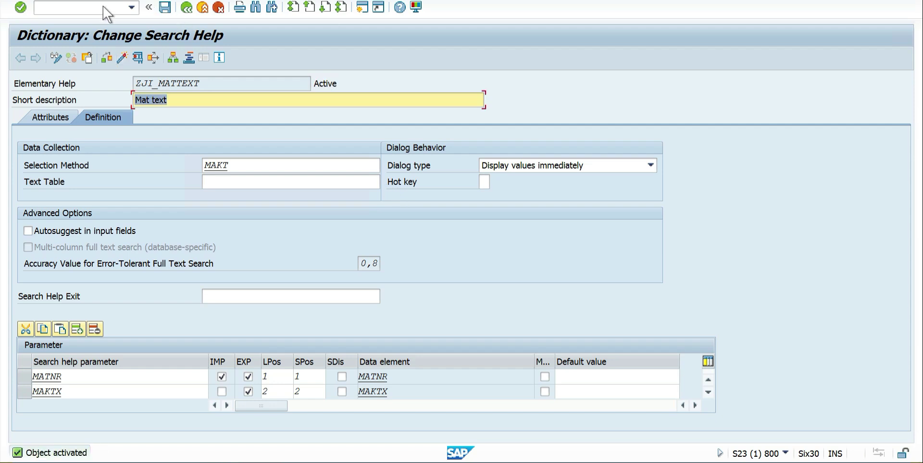
text(/o)
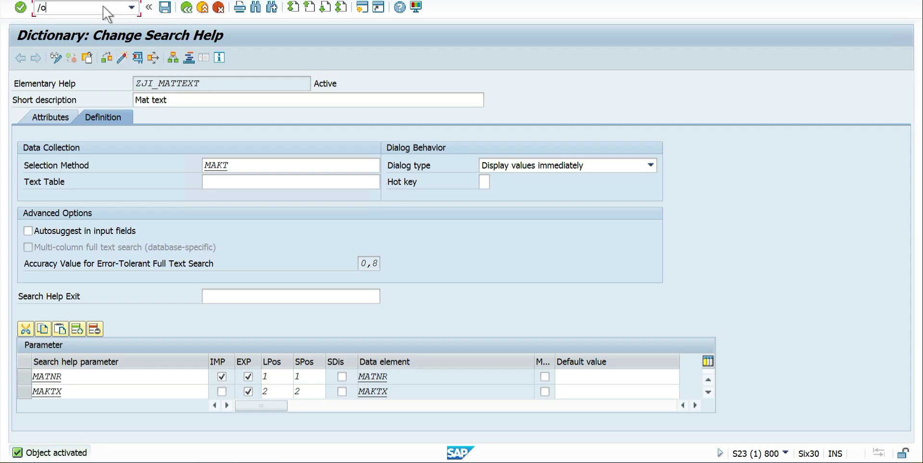
key(Enter)
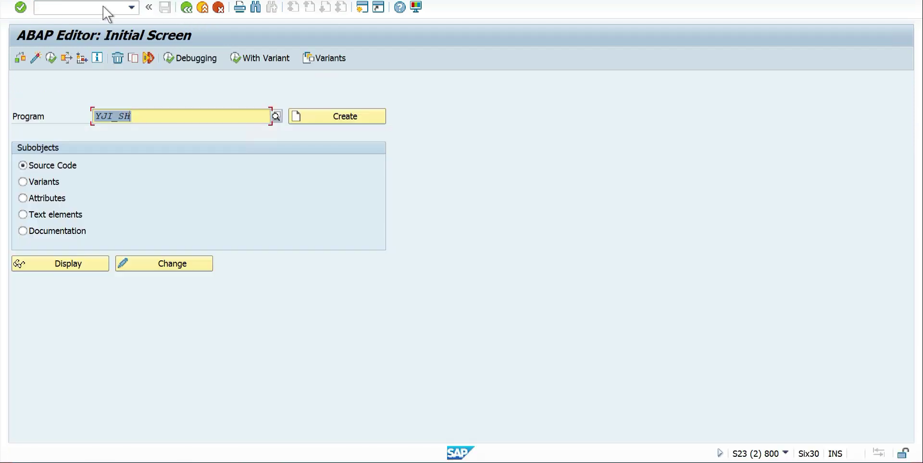
Create executable program ZJI_SH titled 'Searh help Adv options' and save it as a local object.
text(z)
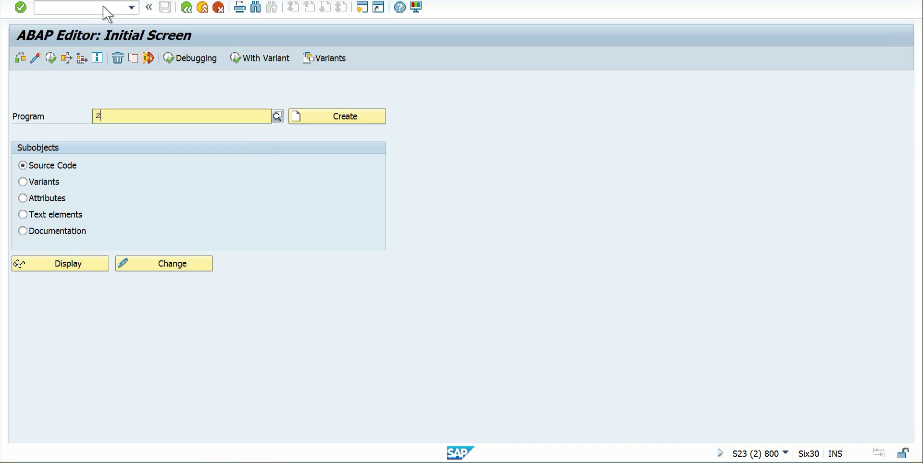
text(ji_sh)
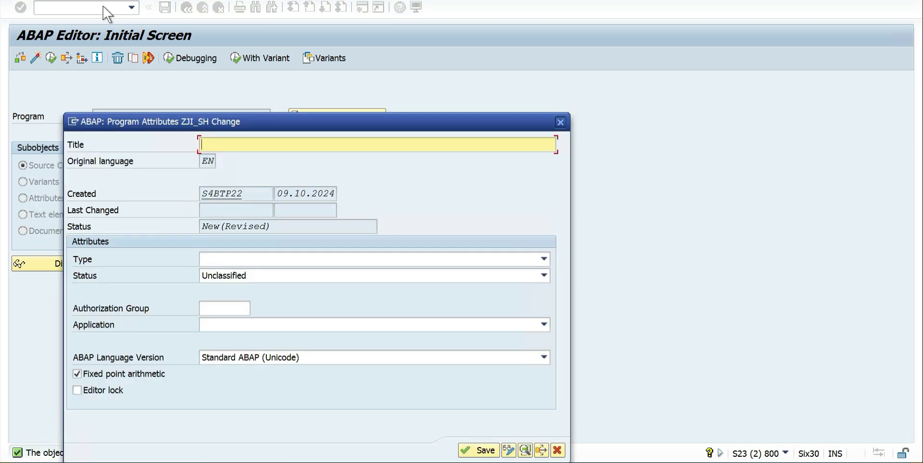
text(Searh help)
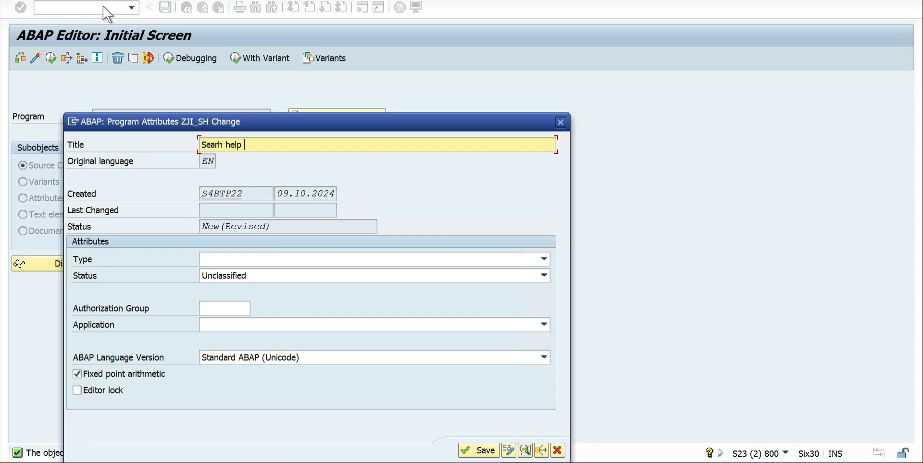
text(Adv opti)
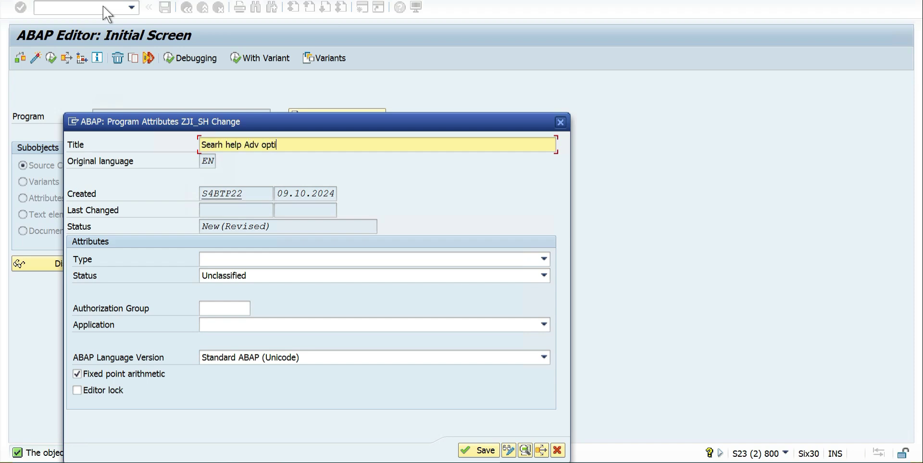
click(542, 259)
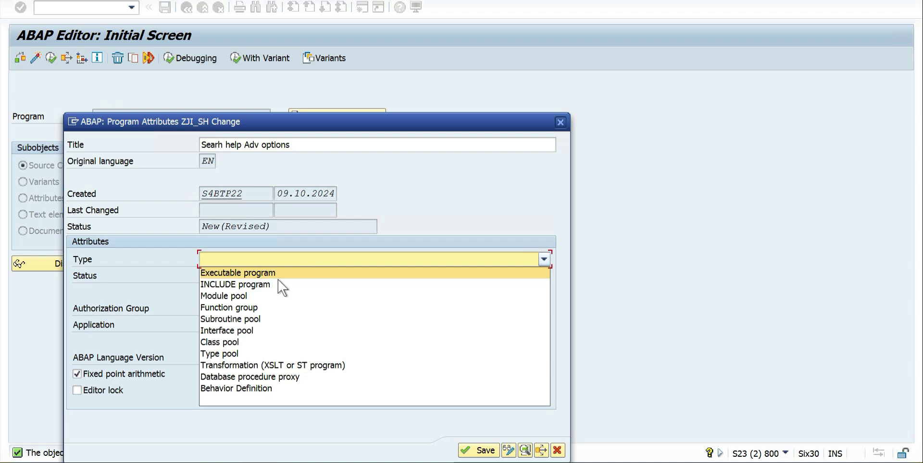
click(238, 273)
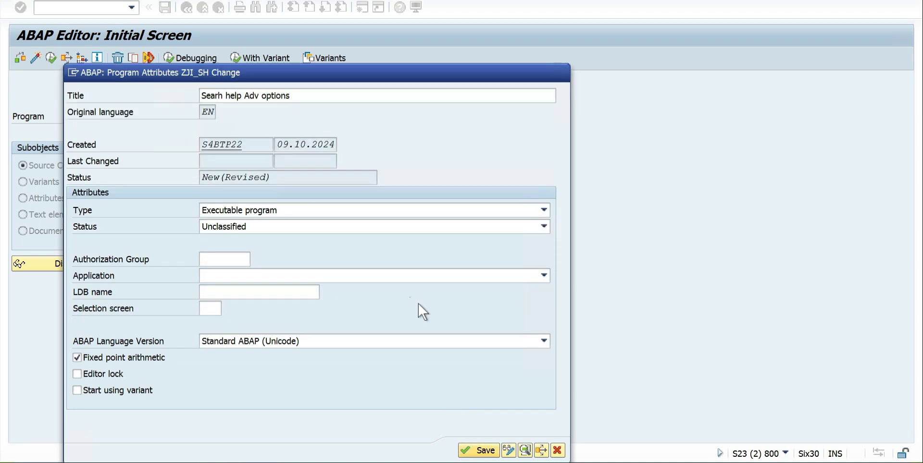
click(484, 451)
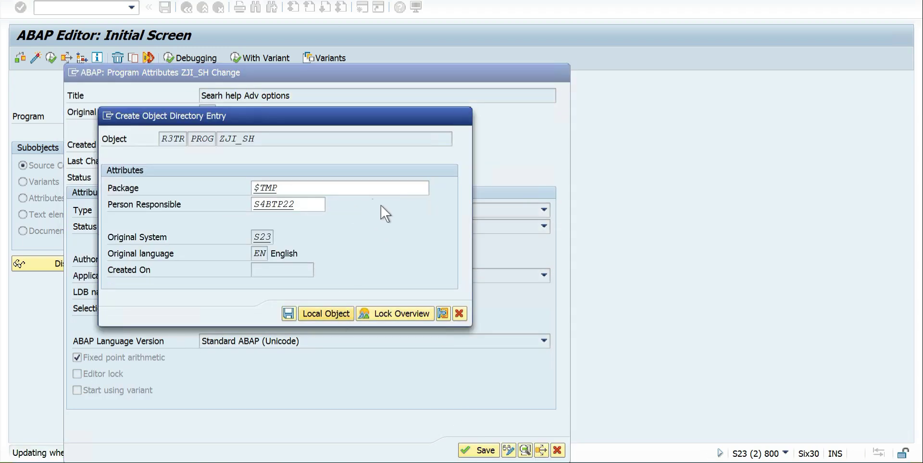
click(326, 314)
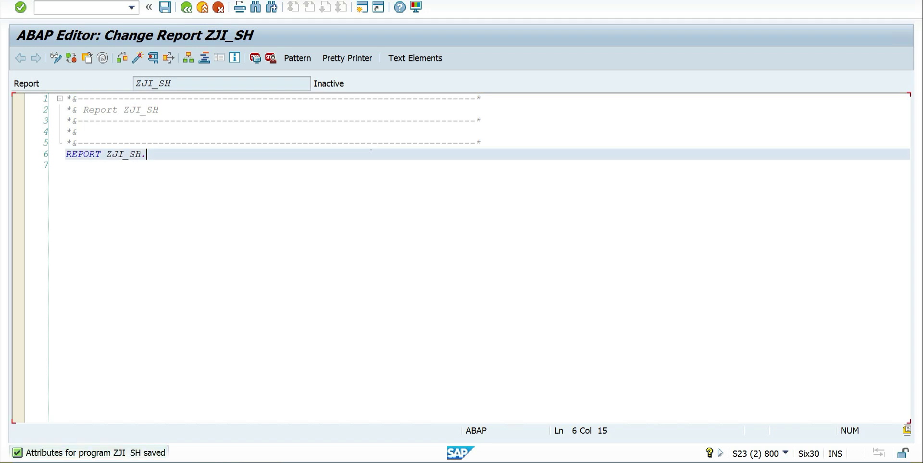
Write PARAMETERS p_matnr TYPE matnr MATCHCODE OBJECT ZJI_MATTEXT in ZJI_SH and activate it.
key(Enter)
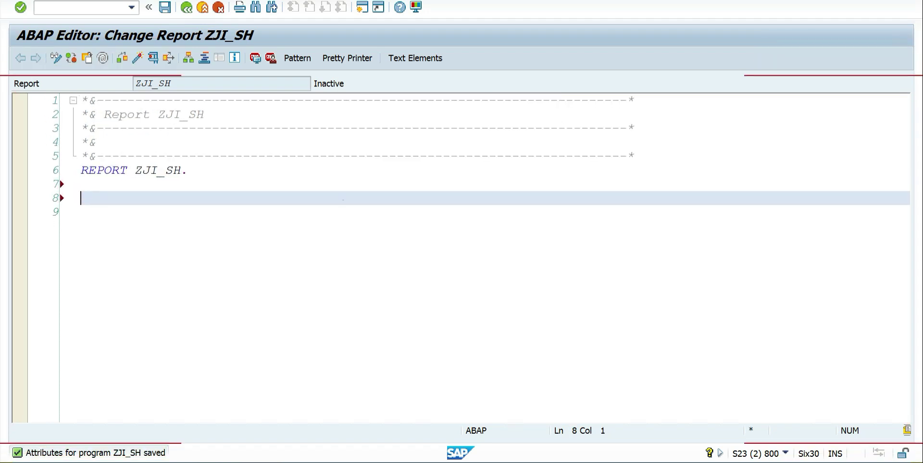
text(PARAMETERS)
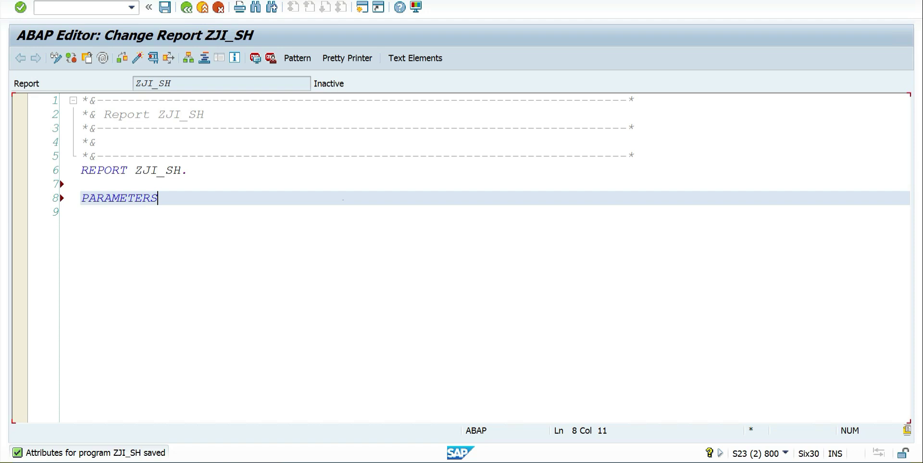
text(p_matn)
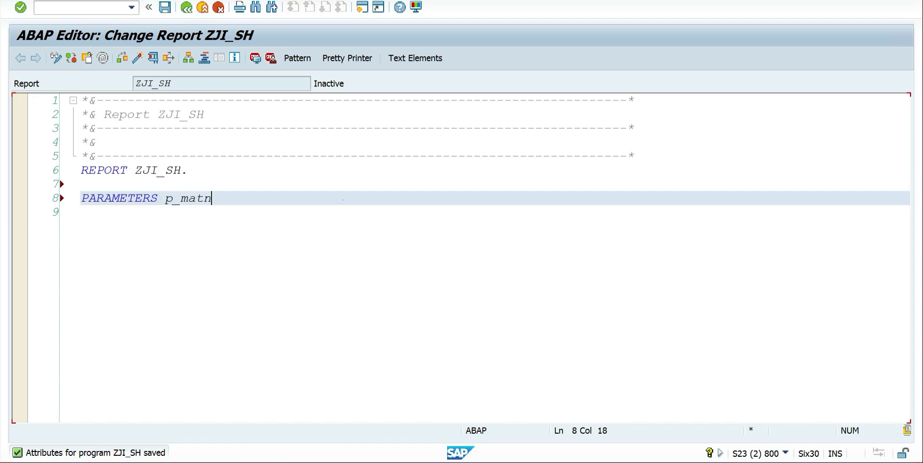
text(r typ)
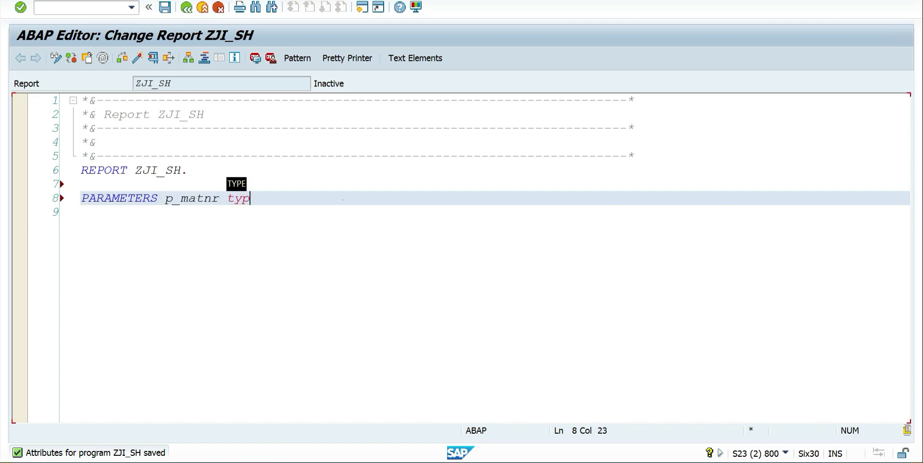
text(e matnr ma)
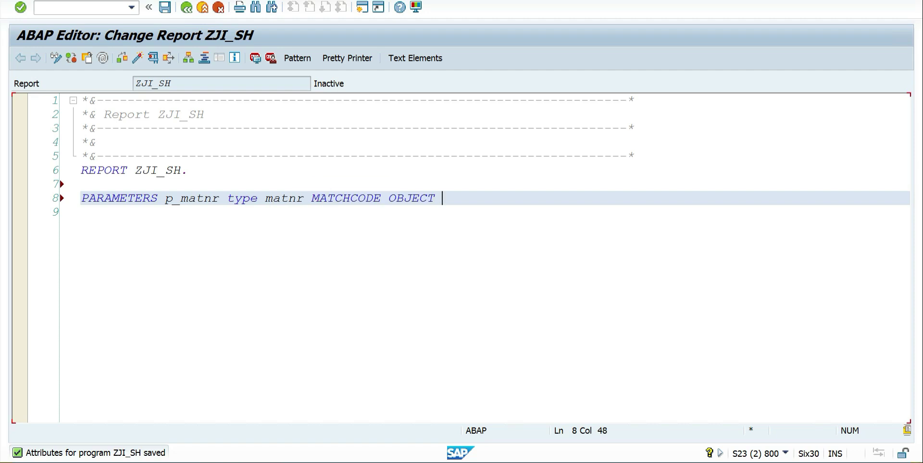
text(zji_sh)
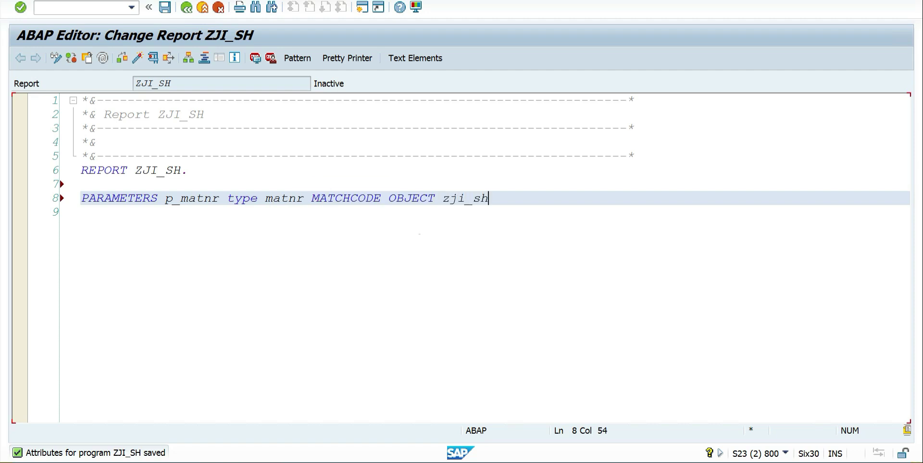
text(.)
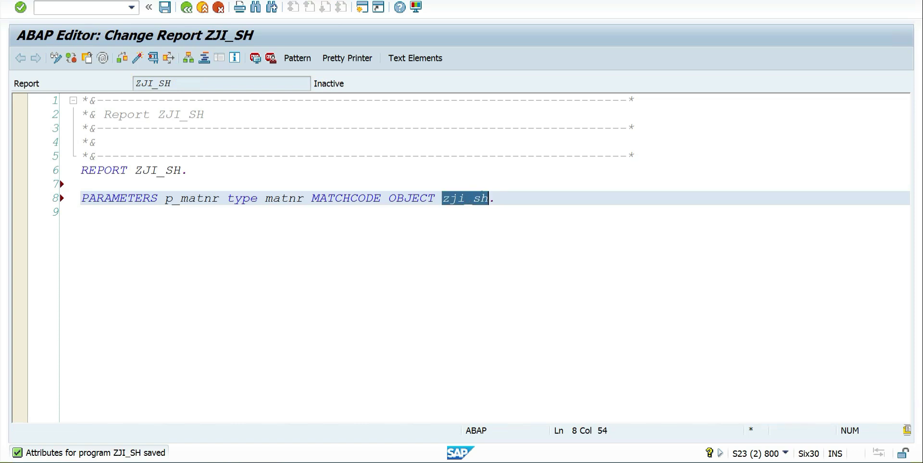
text(ZJI_MATTEXT)
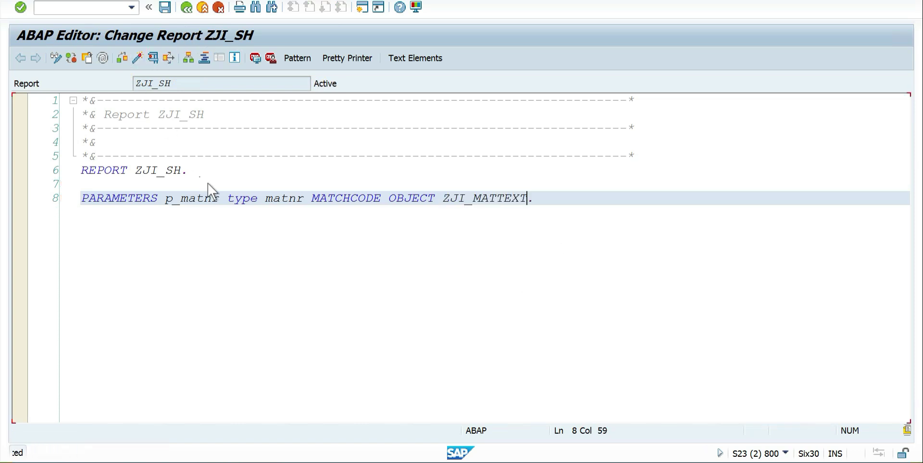
click(152, 58)
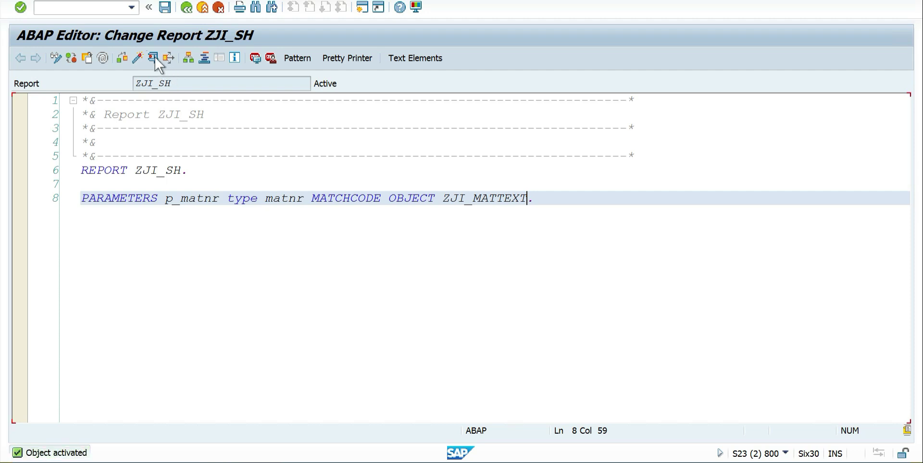
Run ZJI_SH, type 'ma' in P_MATNR without getting suggestions, then return to the search help.
click(153, 57)
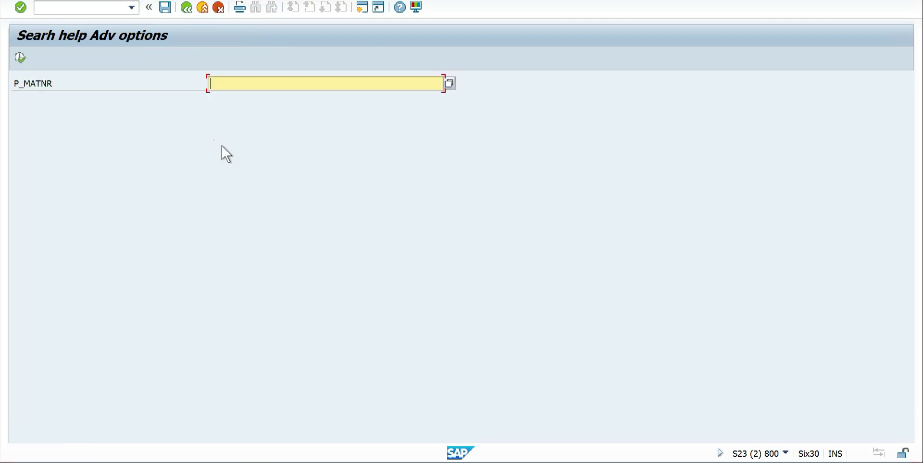
text(ma)
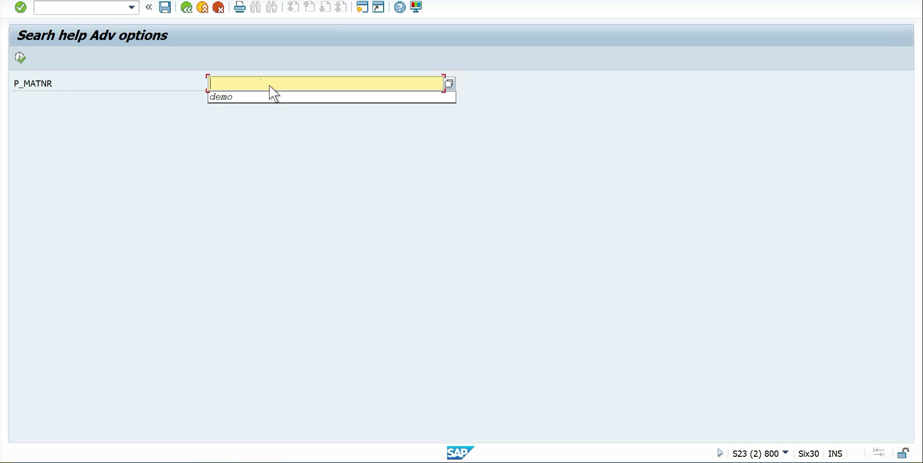
text(ma)
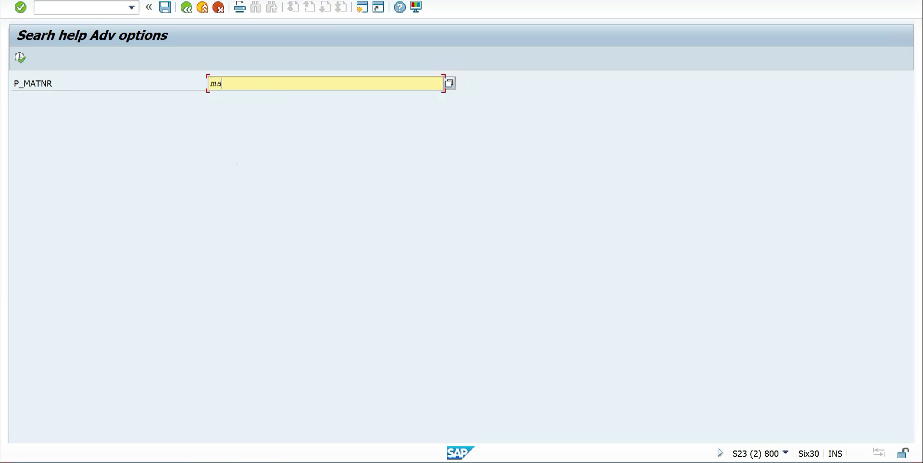
key(alt+tab)
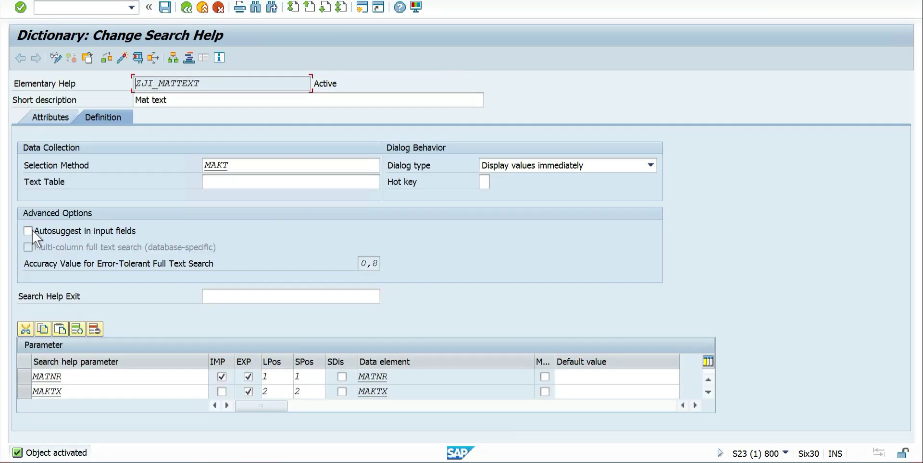
Enable 'Autosuggest in input fields' on ZJI_MATTEXT and activate the search help.
click(28, 231)
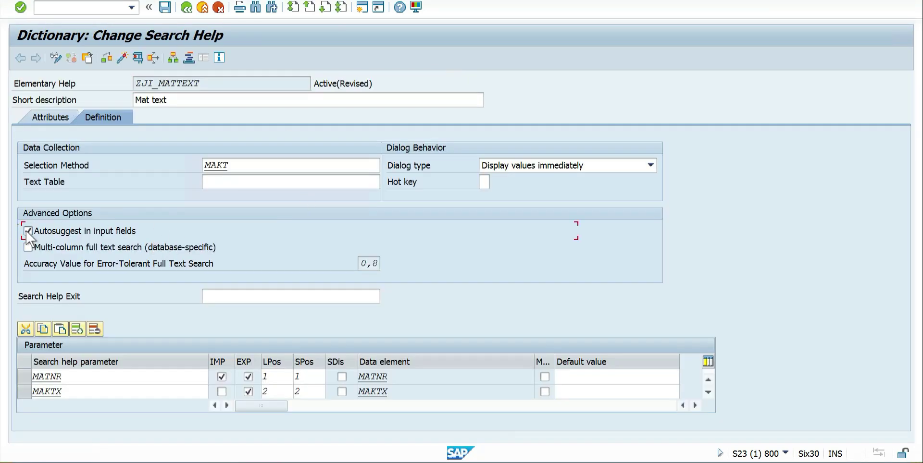
click(29, 230)
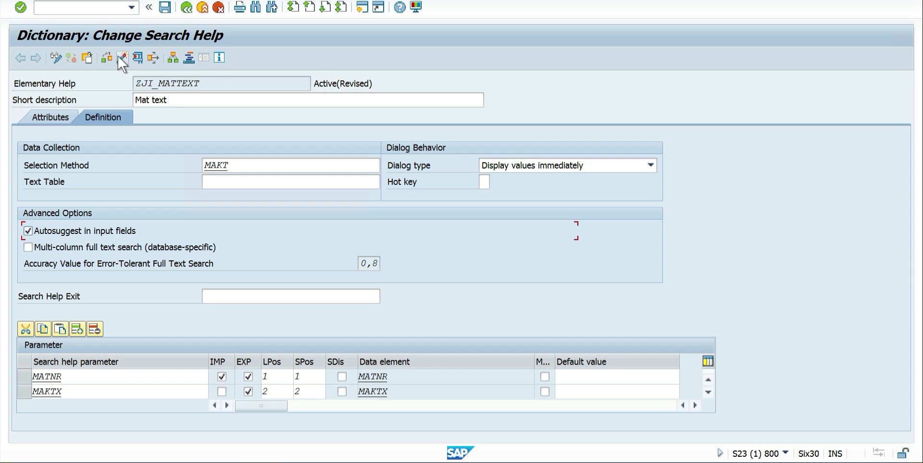
click(122, 58)
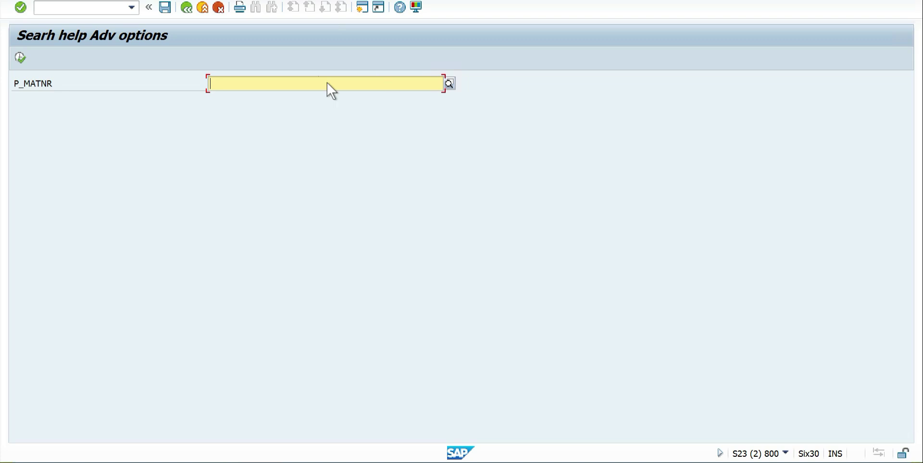
Type 'demo' in P_MATNR to see suggestions like DEMO5, MAT05 and 2331.
text(demo)
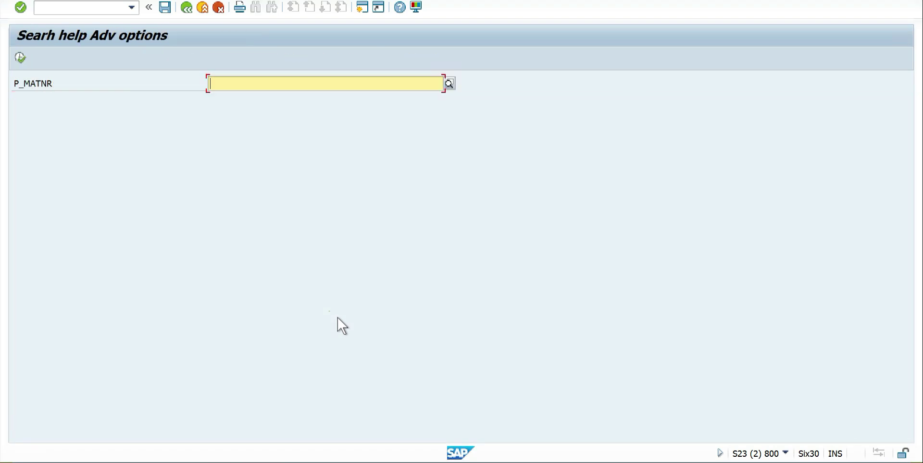
text(demo)
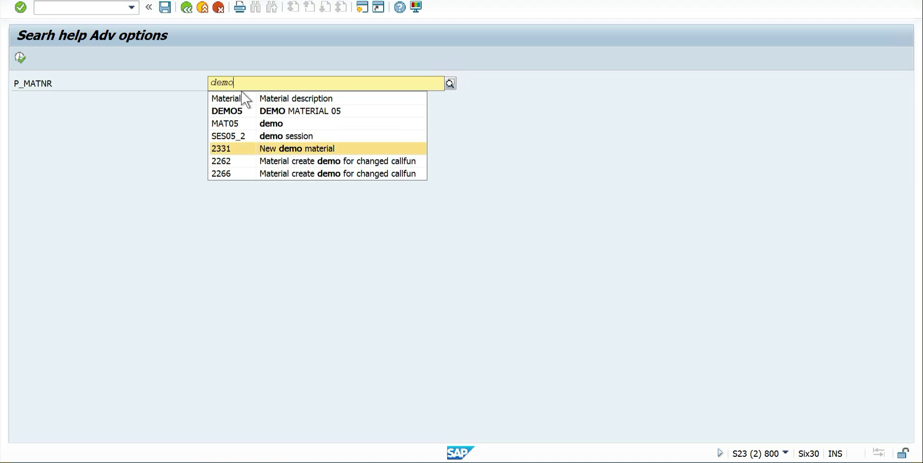
mouse_move(289, 111)
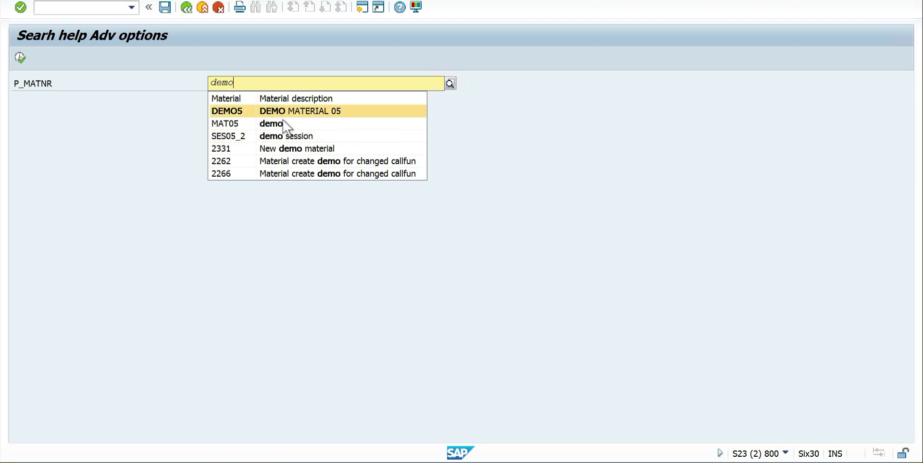
mouse_move(297, 149)
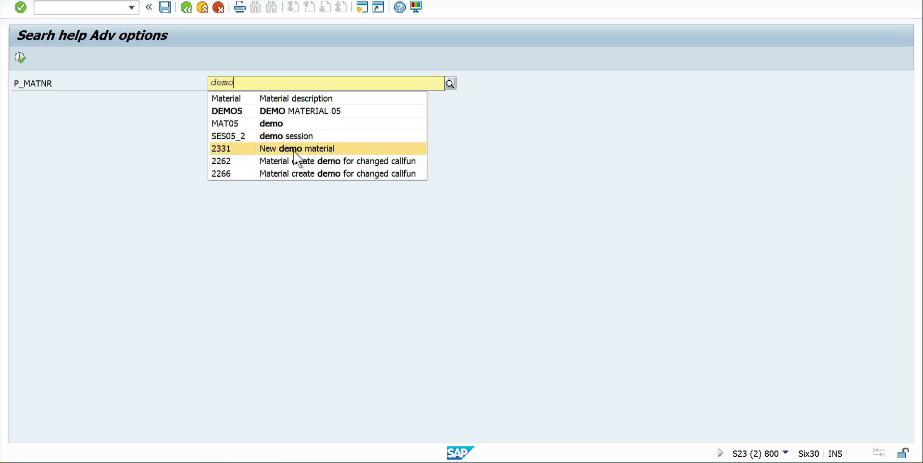